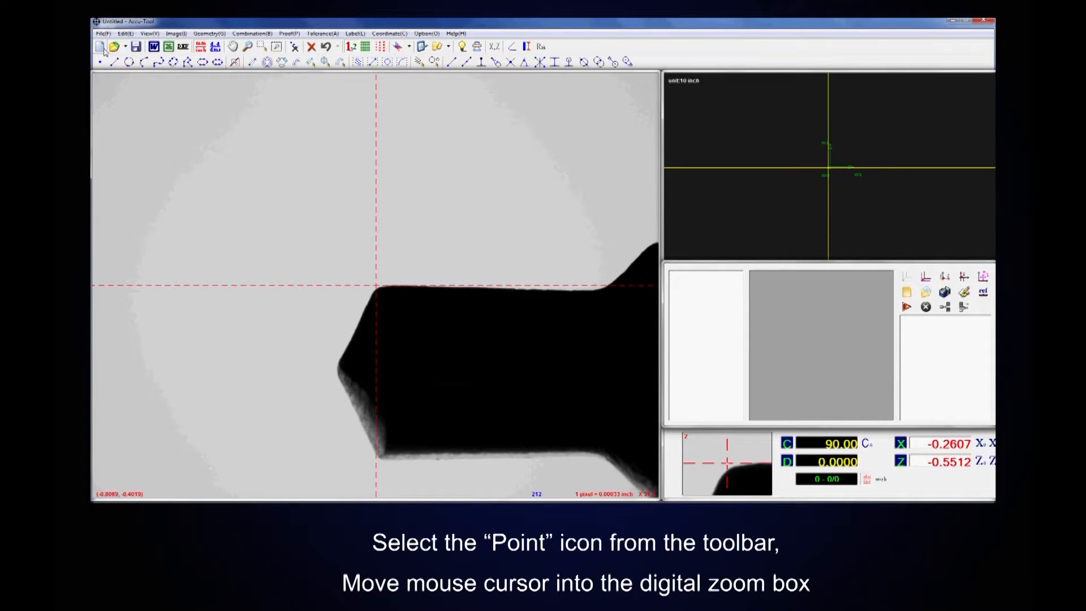
# Activate the single-point measurement tool from the toolbar
pyautogui.click(98, 63)
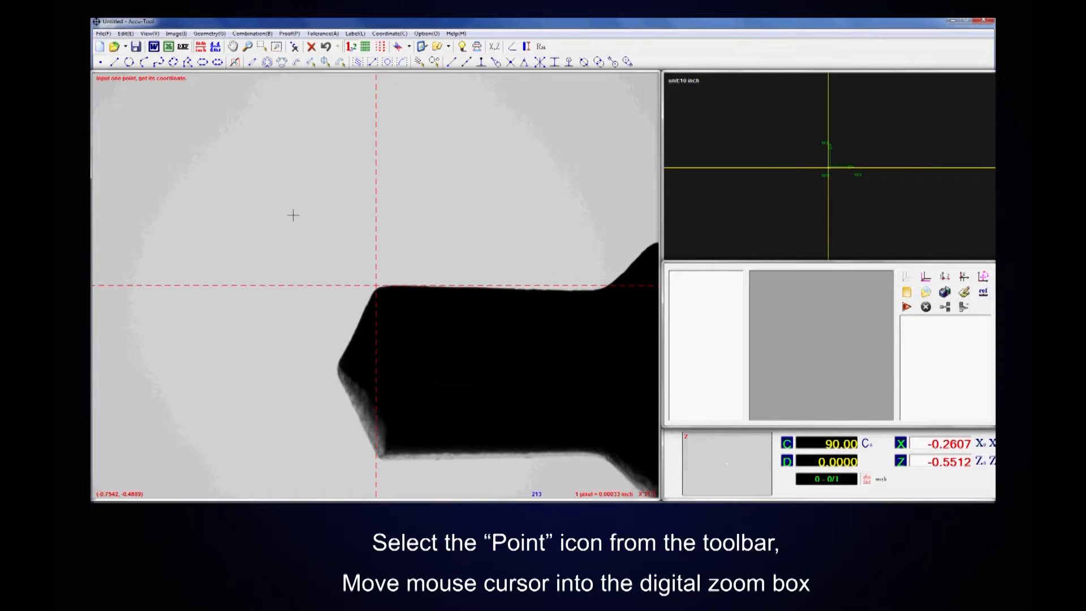
pyautogui.moveTo(713, 457)
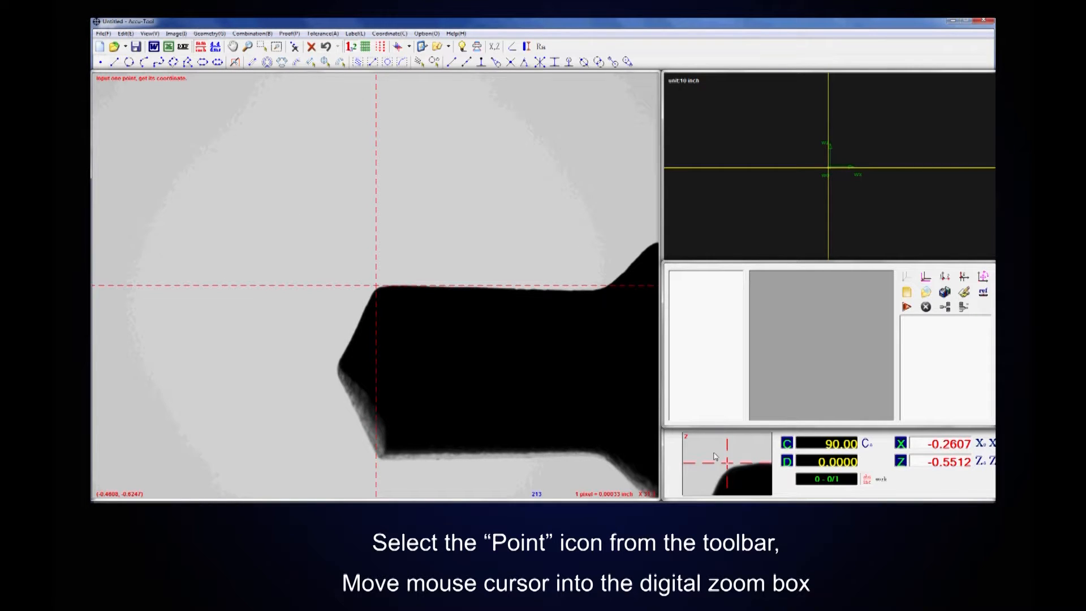
pyautogui.moveTo(747, 473)
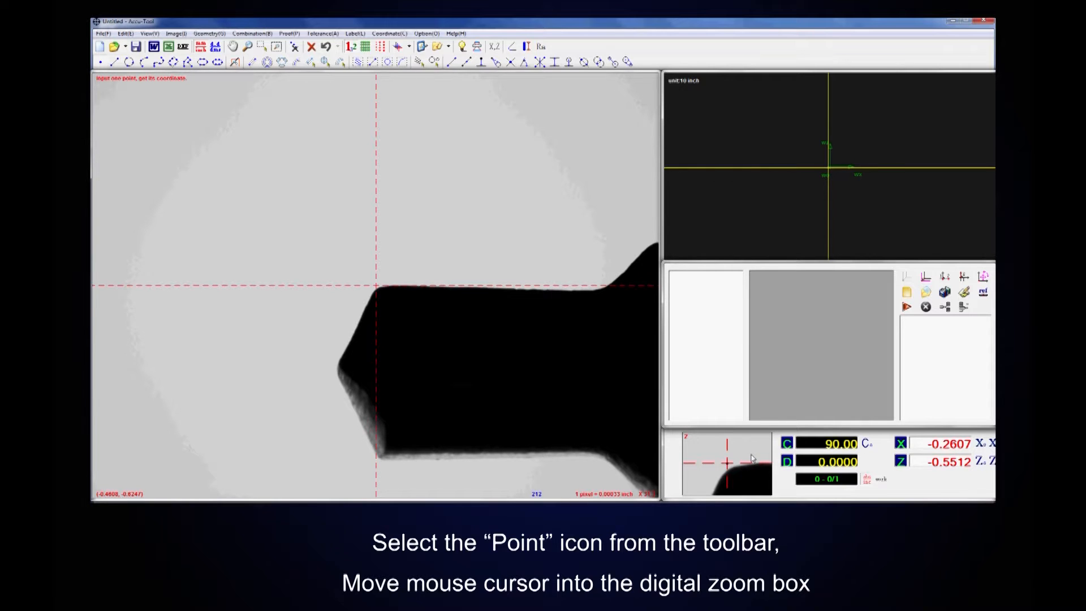
pyautogui.moveTo(745, 456)
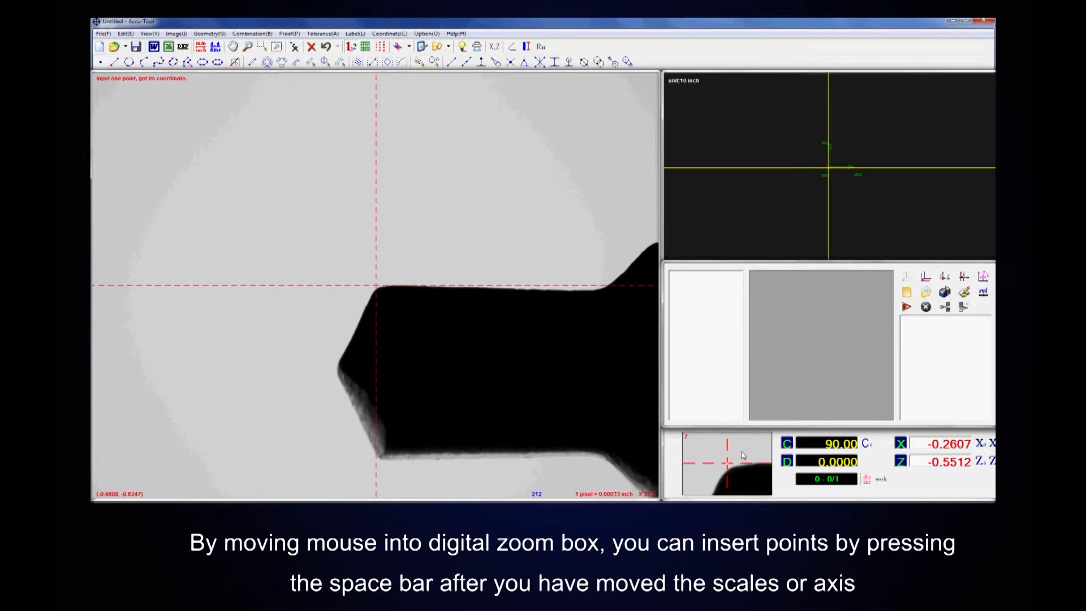
# Insert points at the start of each shaft step, ending at the final step length
pyautogui.press('space')
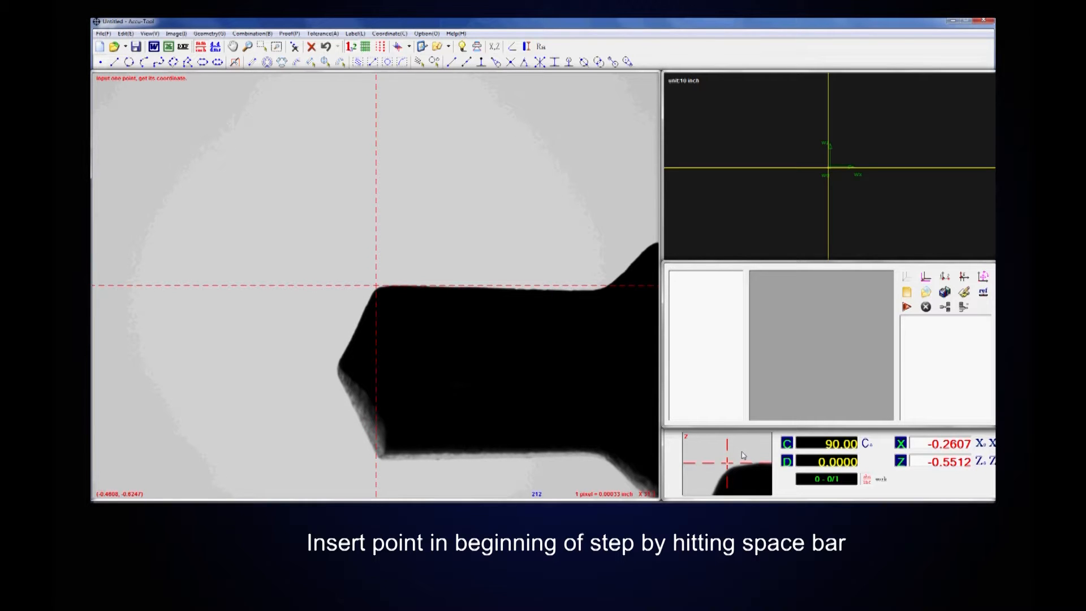
pyautogui.press('space')
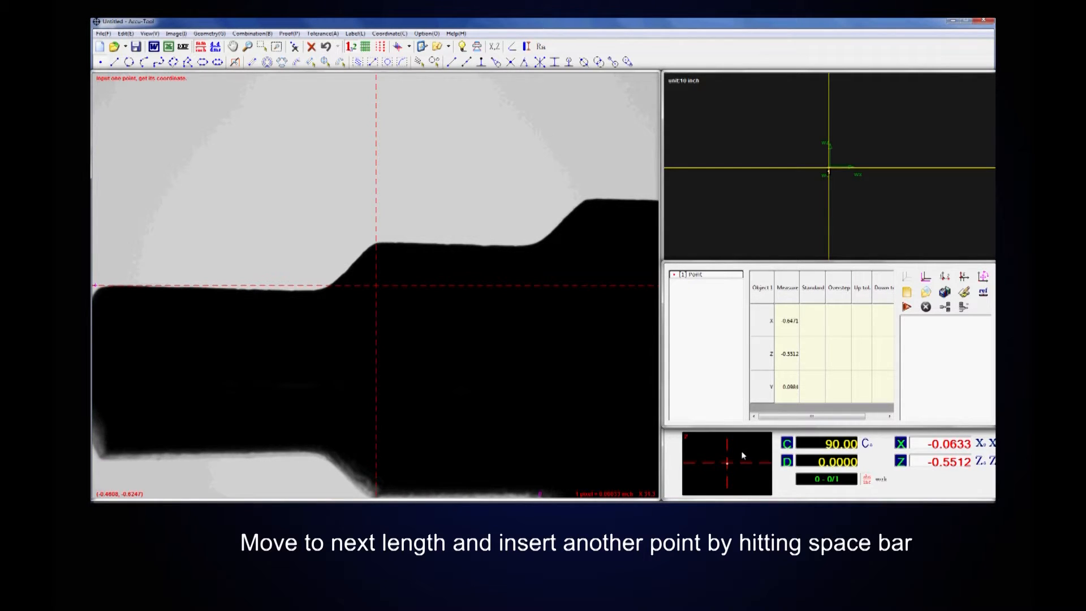
pyautogui.press('space')
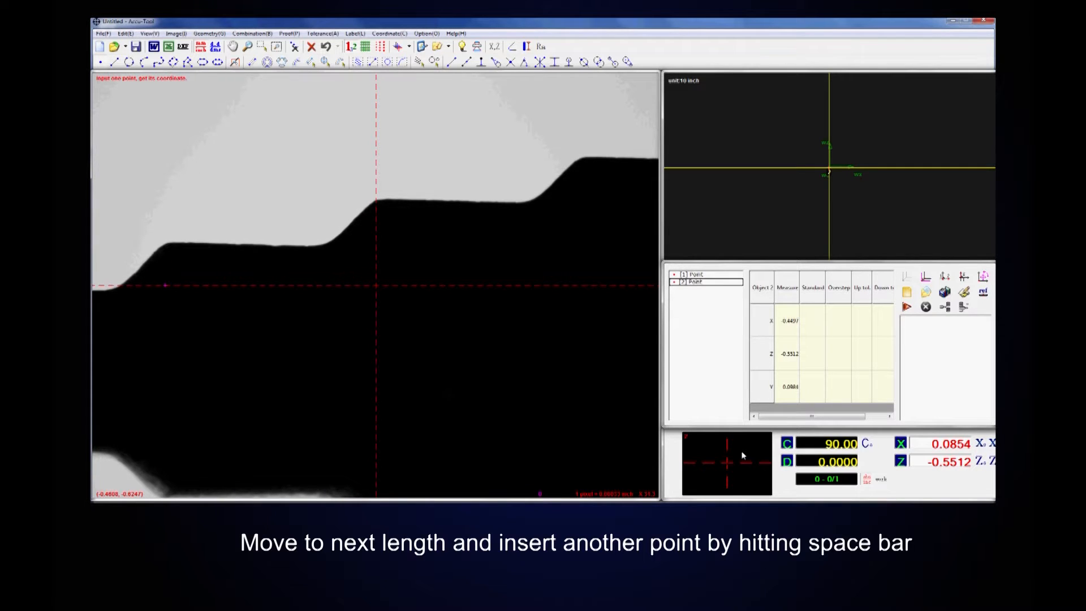
pyautogui.press('space')
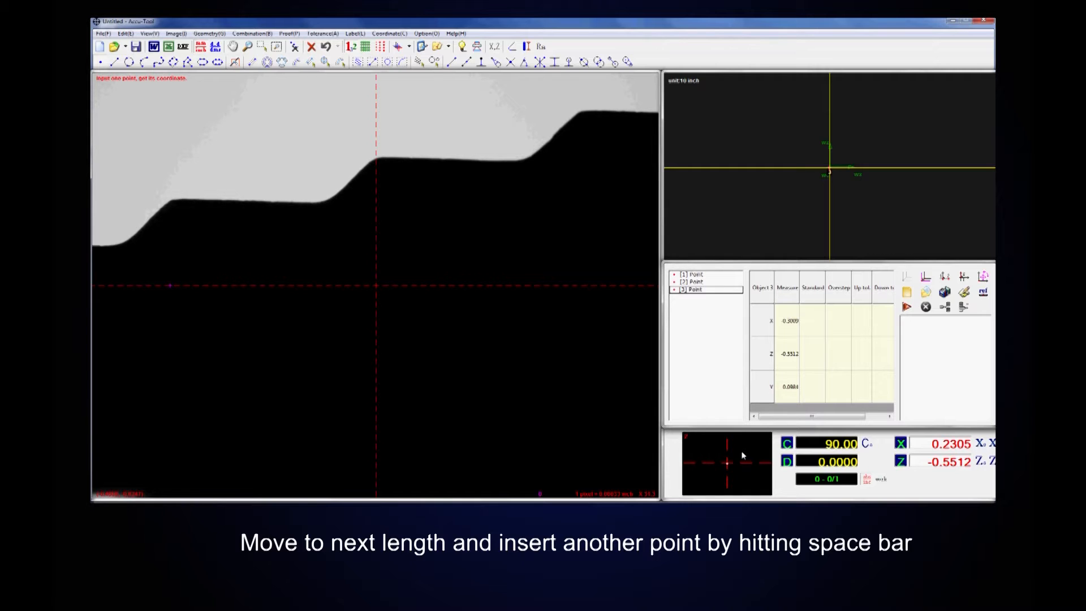
pyautogui.press('space')
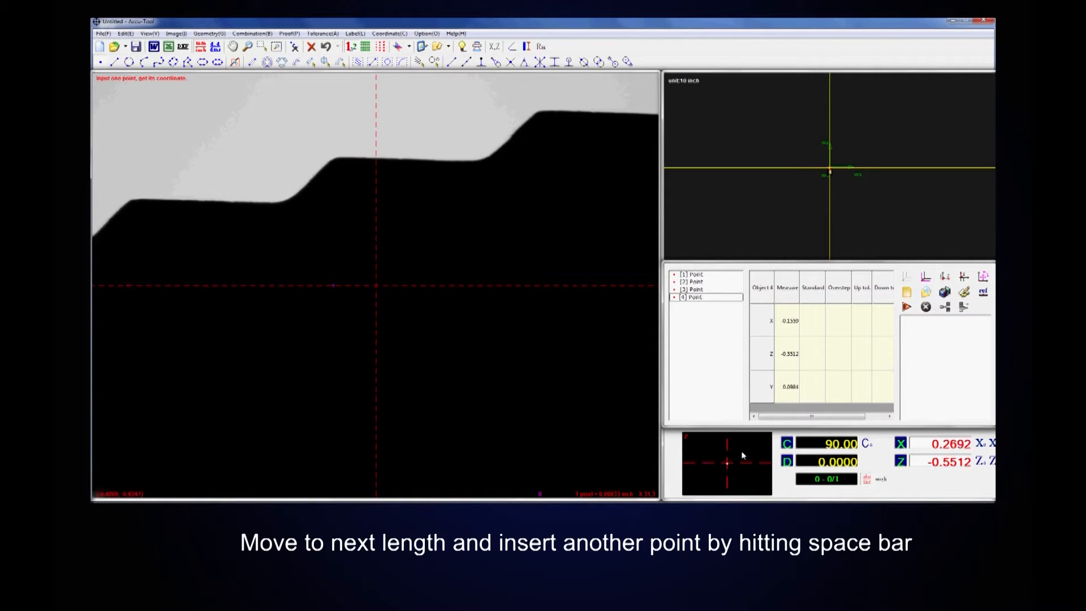
pyautogui.press('space')
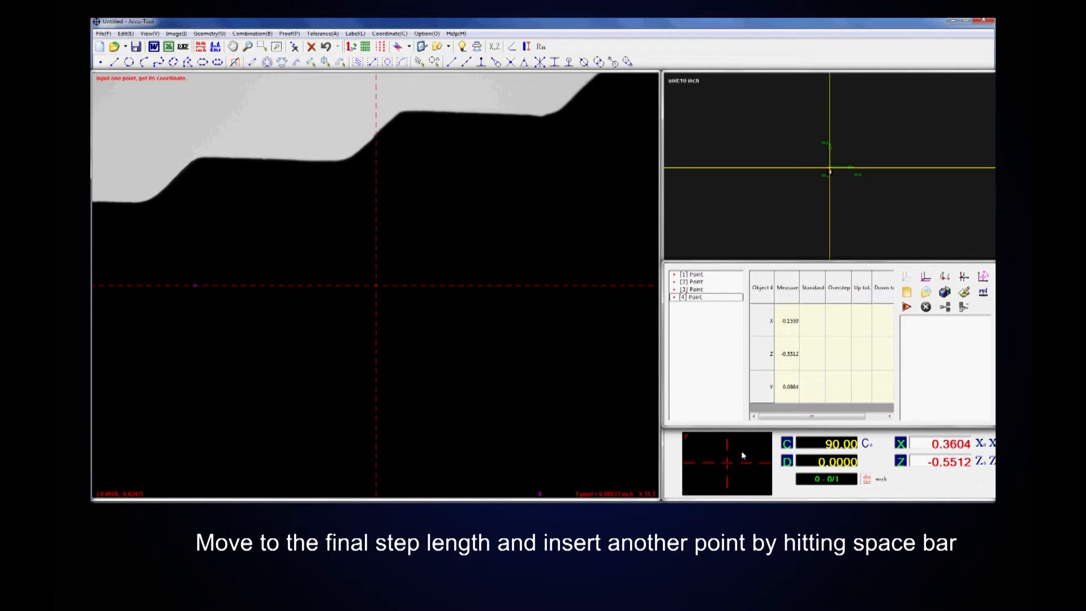
pyautogui.moveTo(742, 454)
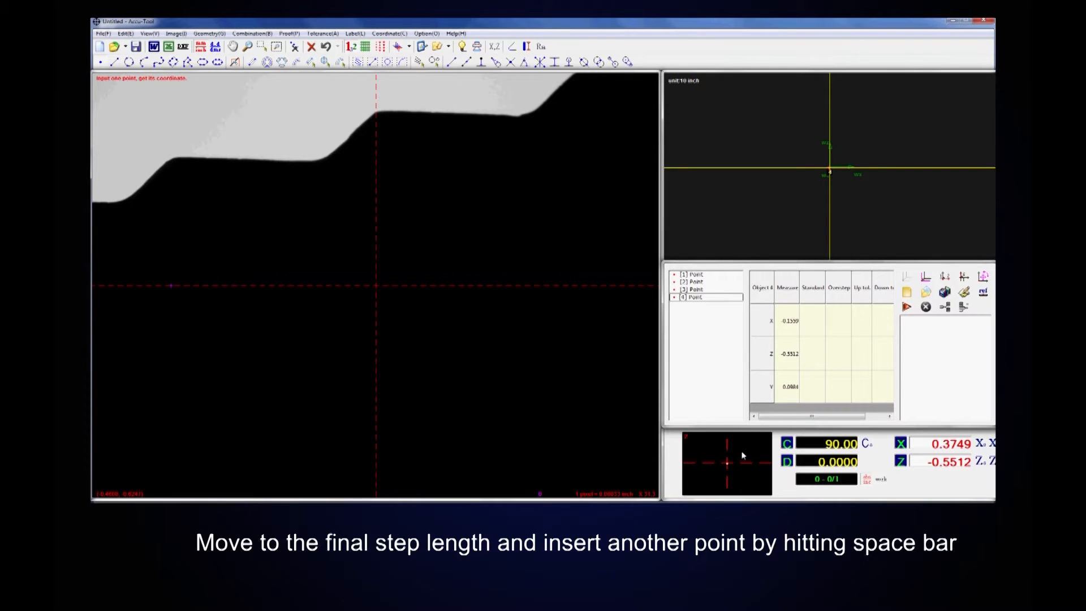
pyautogui.press('space')
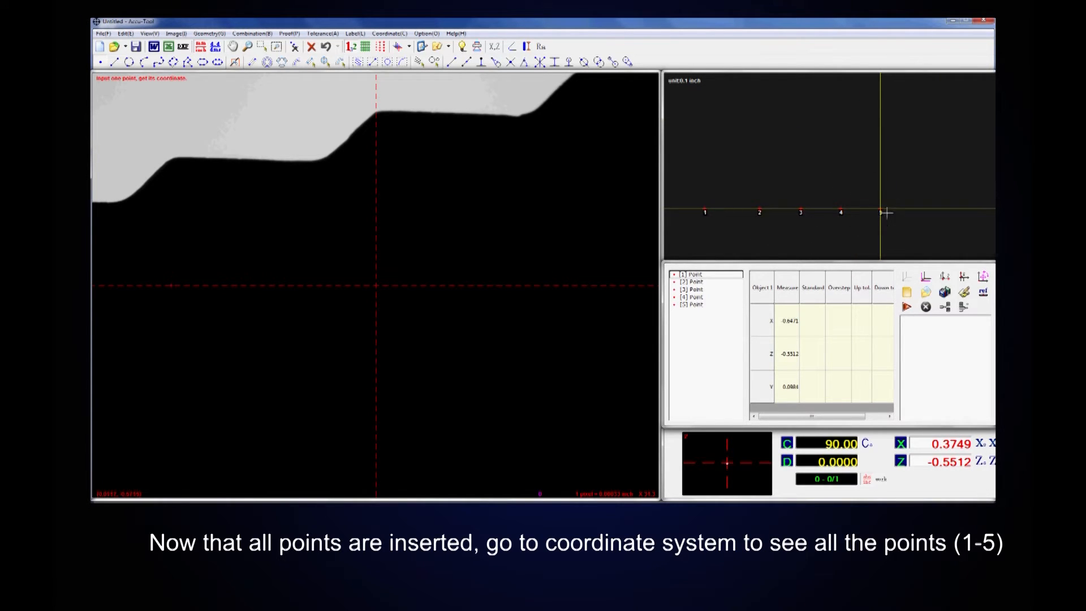
# Select the point-to-point distance tool in the coordinate view
pyautogui.click(693, 305)
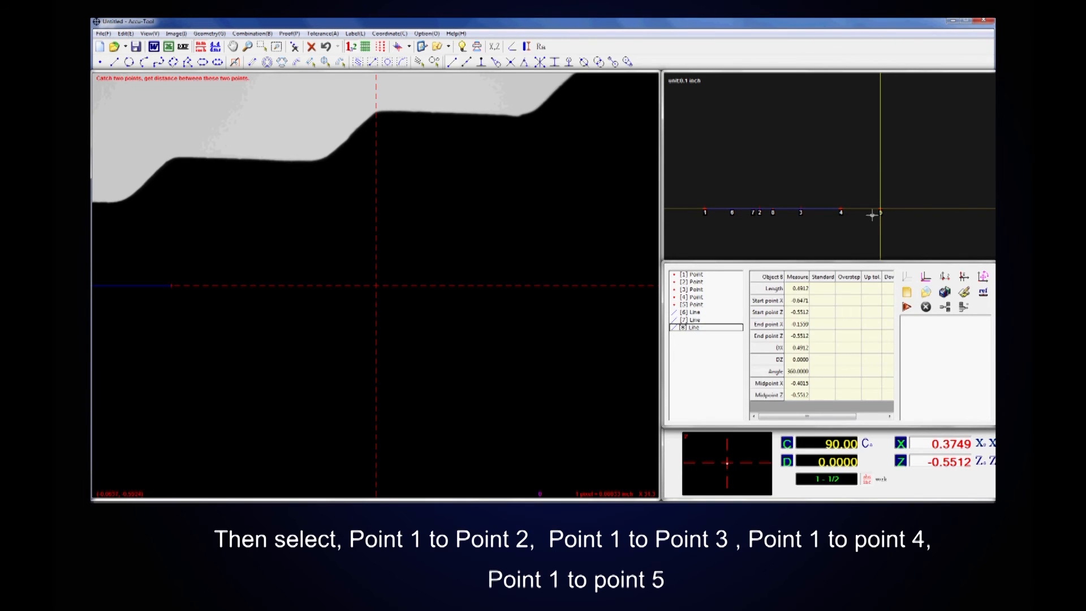
# Measure the point 1 to point 5 distance, then view the first line's length
pyautogui.click(692, 334)
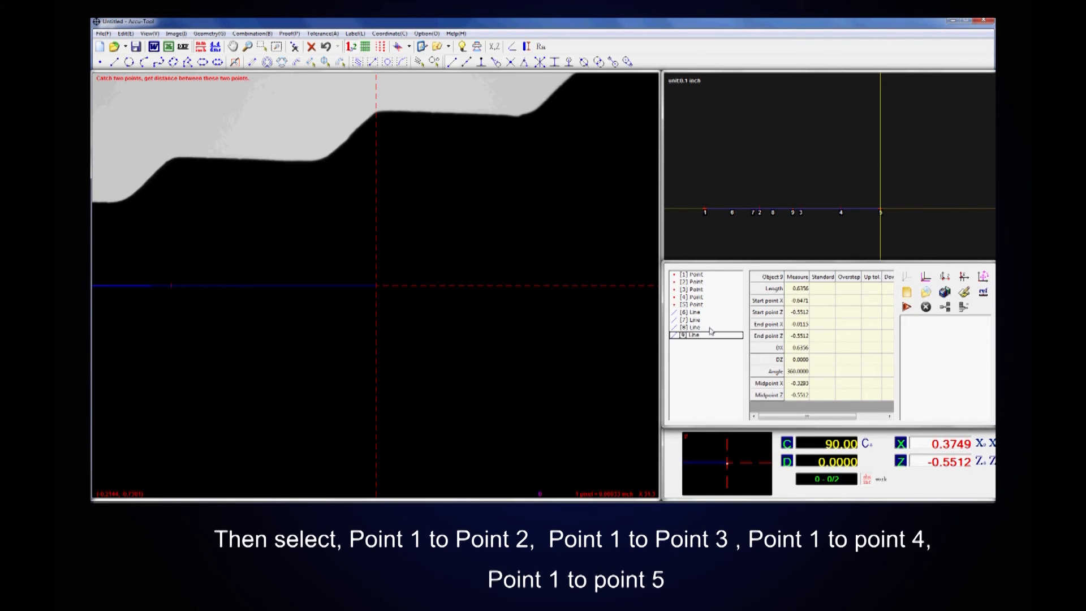
pyautogui.moveTo(712, 313)
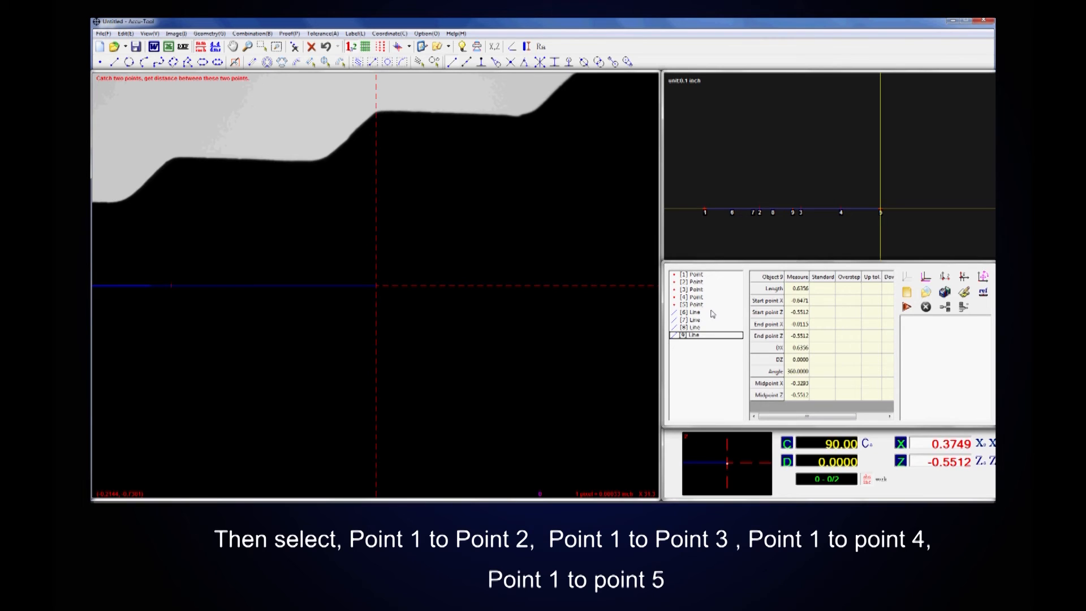
pyautogui.click(692, 311)
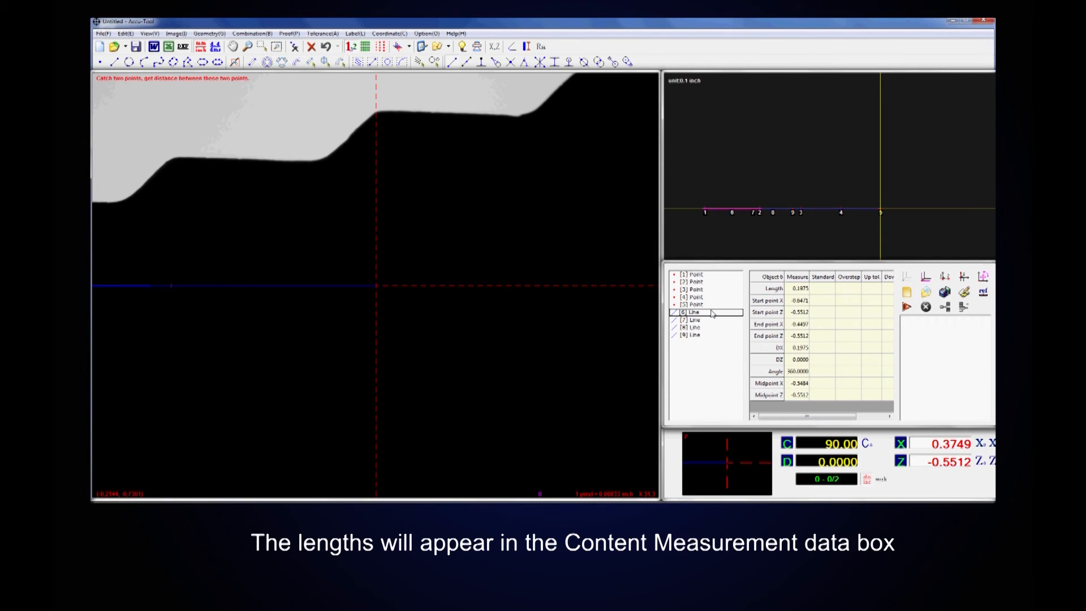
pyautogui.moveTo(714, 324)
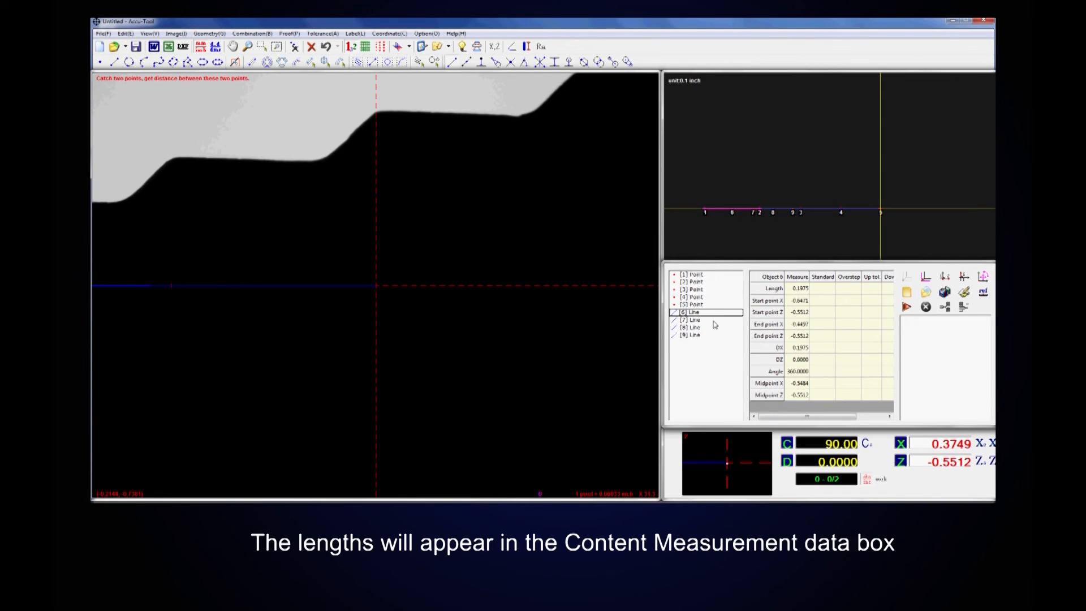